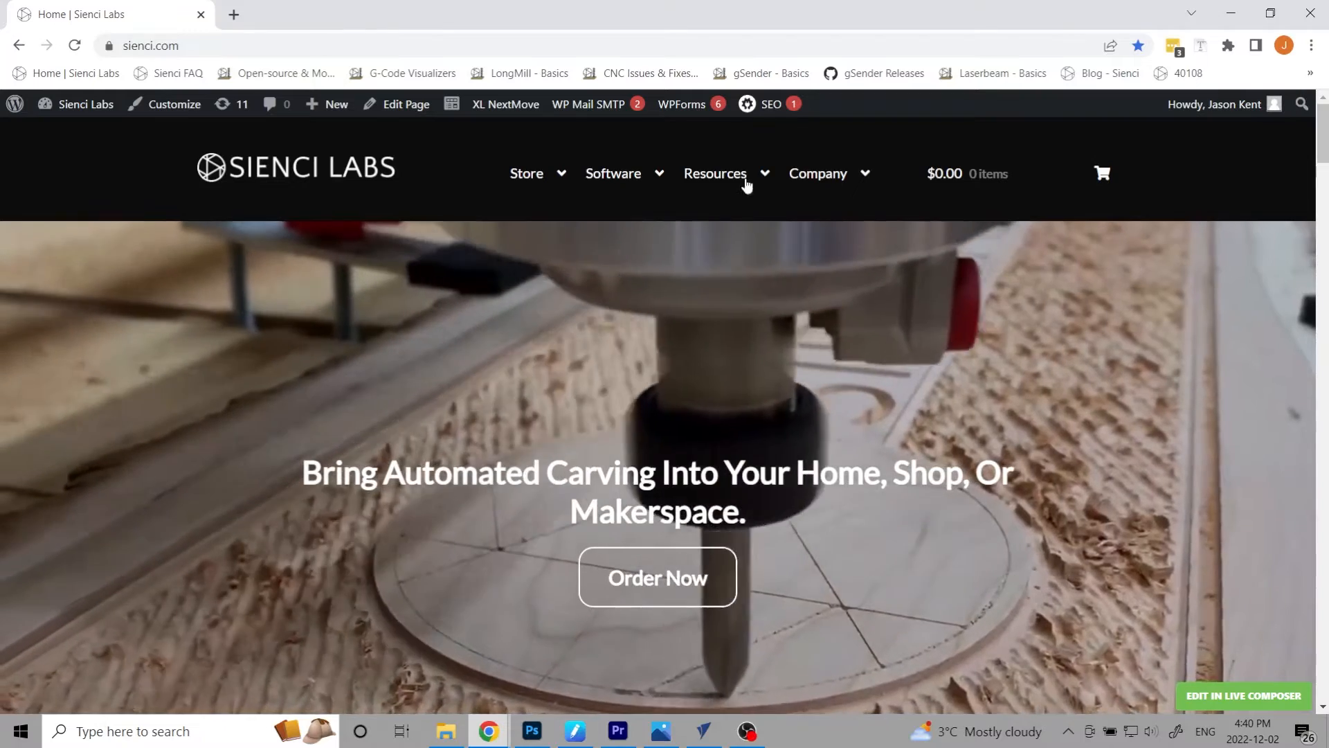
Step: Navigate from Resources to the LongMill guide's Handbook and its Feeds & Speeds page
{"action": "left_click", "coordinate": [714, 173]}
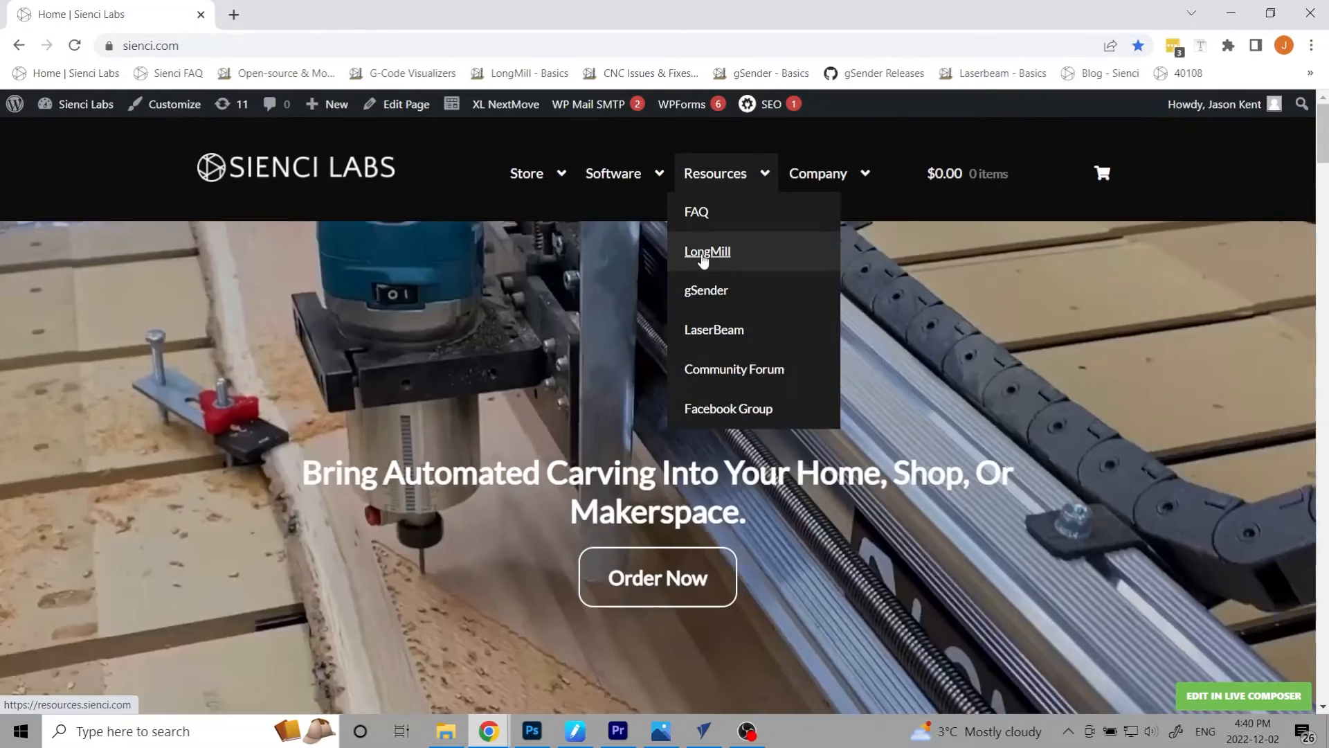
{"action": "left_click", "coordinate": [707, 251]}
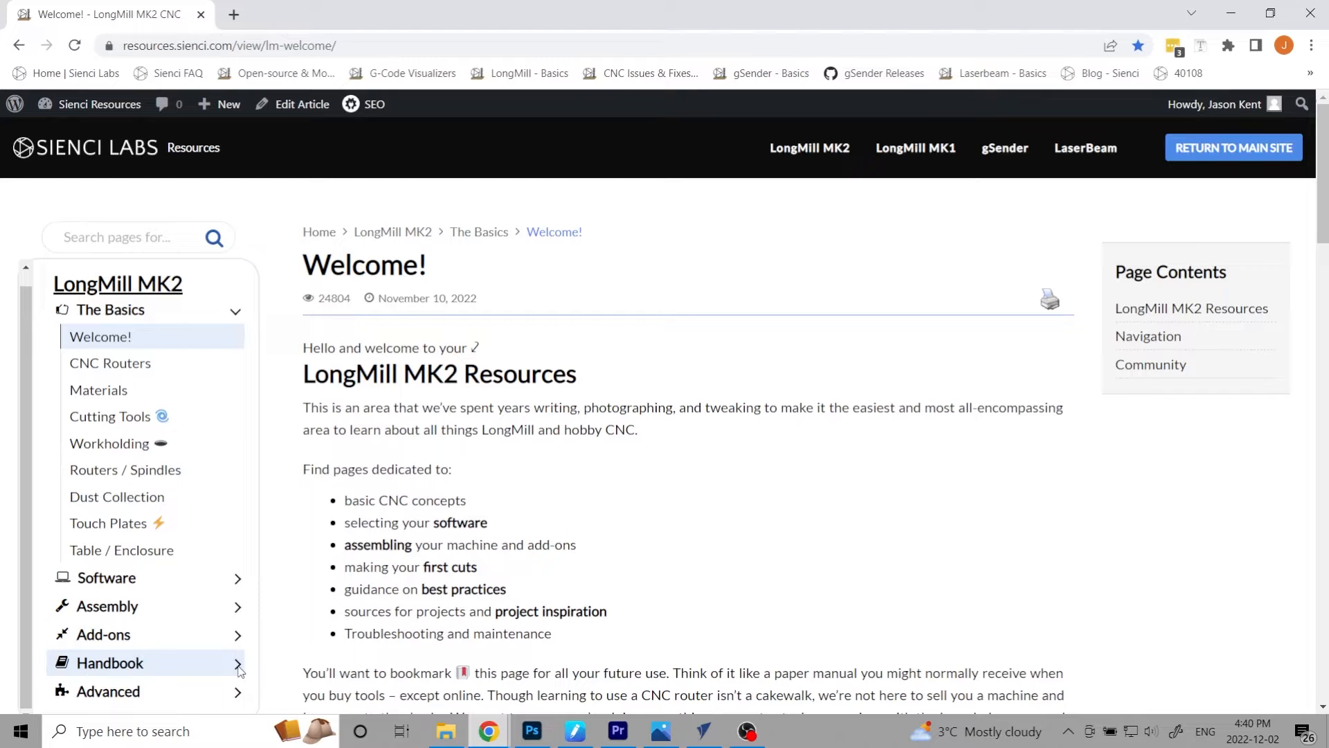
{"action": "left_click", "coordinate": [111, 662]}
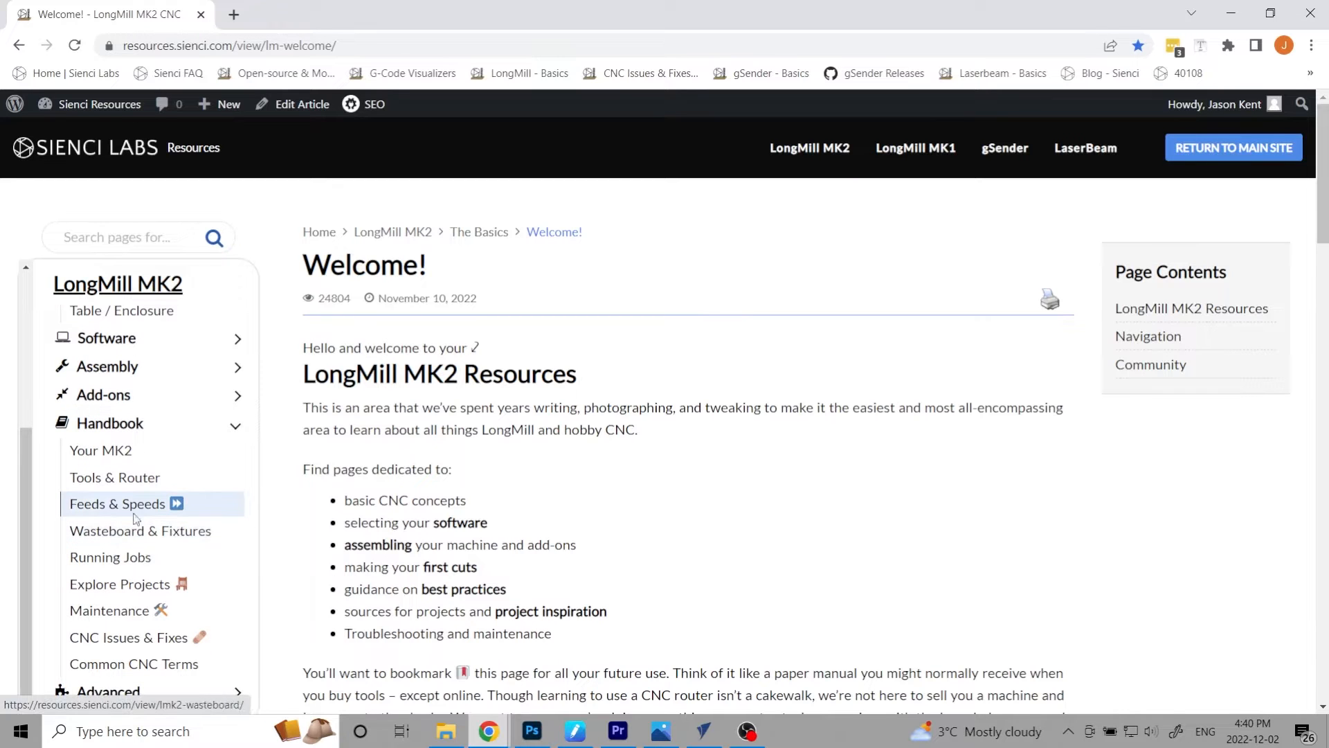
{"action": "left_click", "coordinate": [117, 502]}
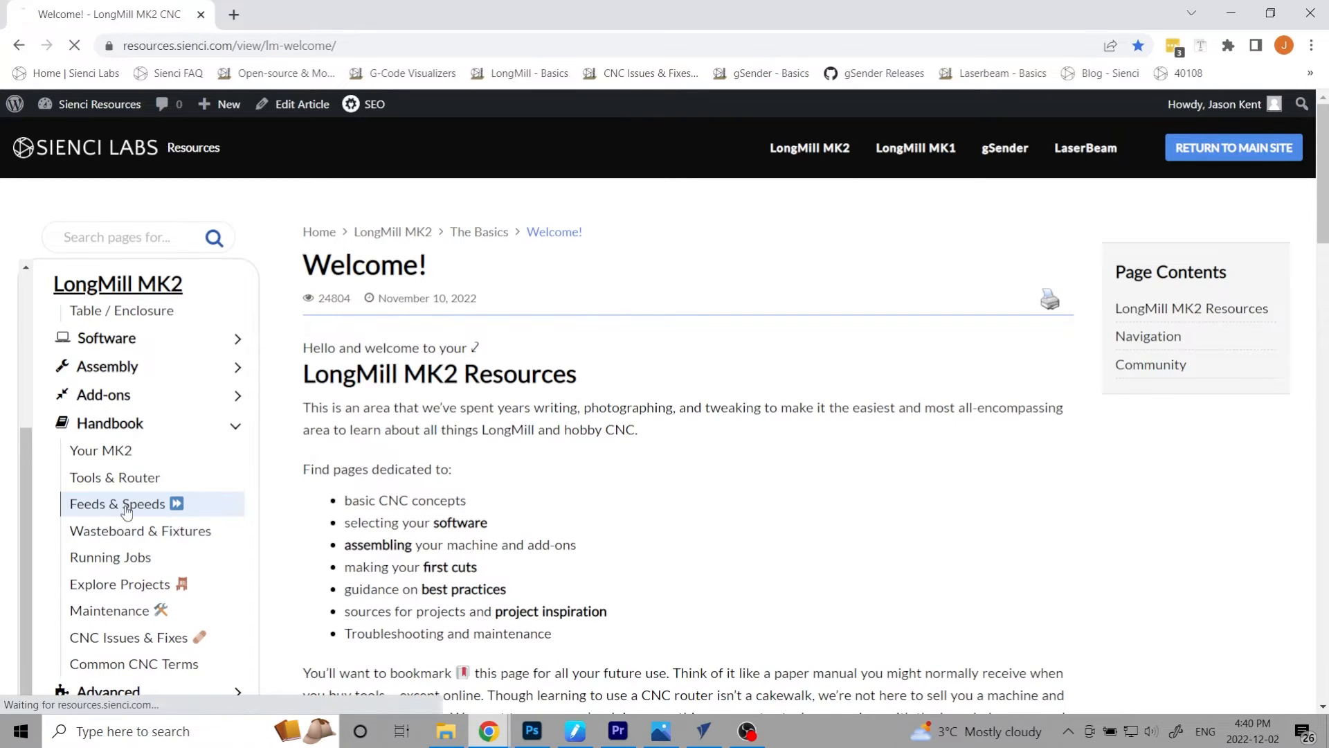
Step: Reach the Tool Library files section and download the Sienci Labs Carveco Tool Library
{"action": "left_click", "coordinate": [117, 503]}
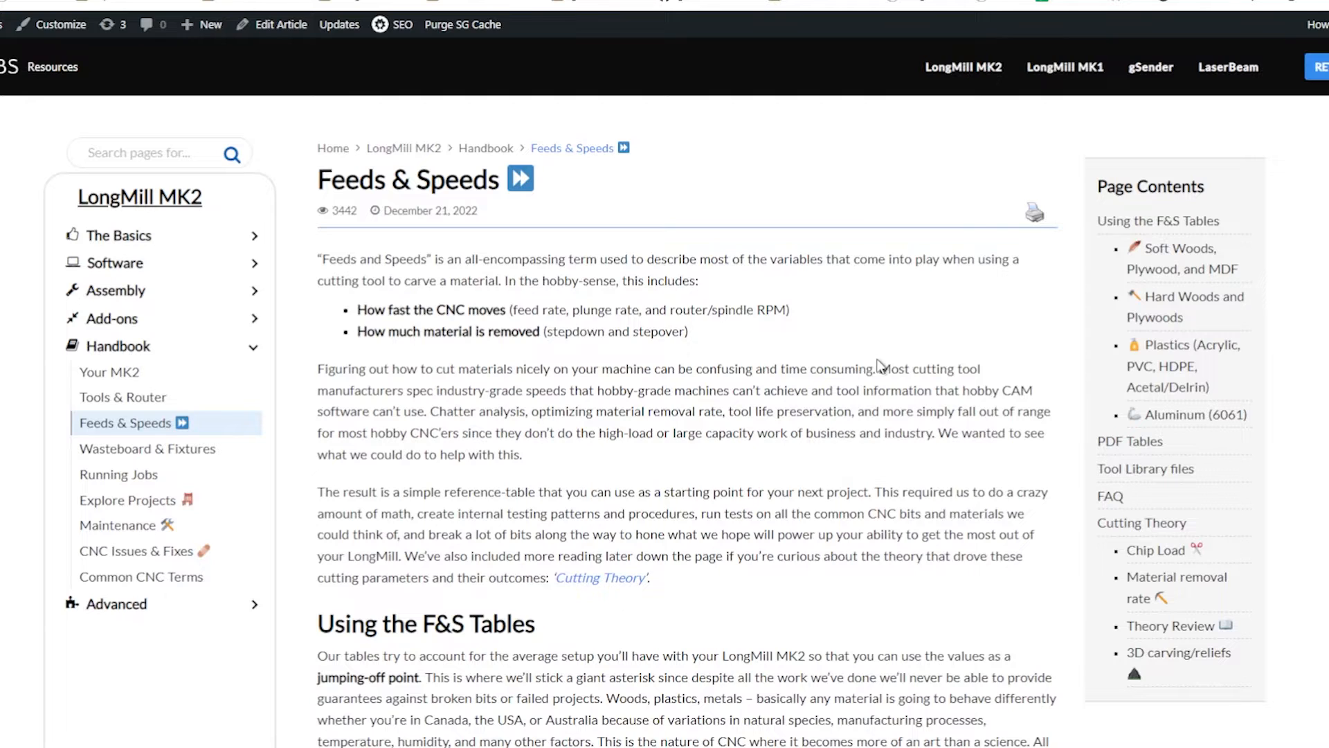
{"action": "scroll", "scroll_direction": "down", "scroll_amount": 3}
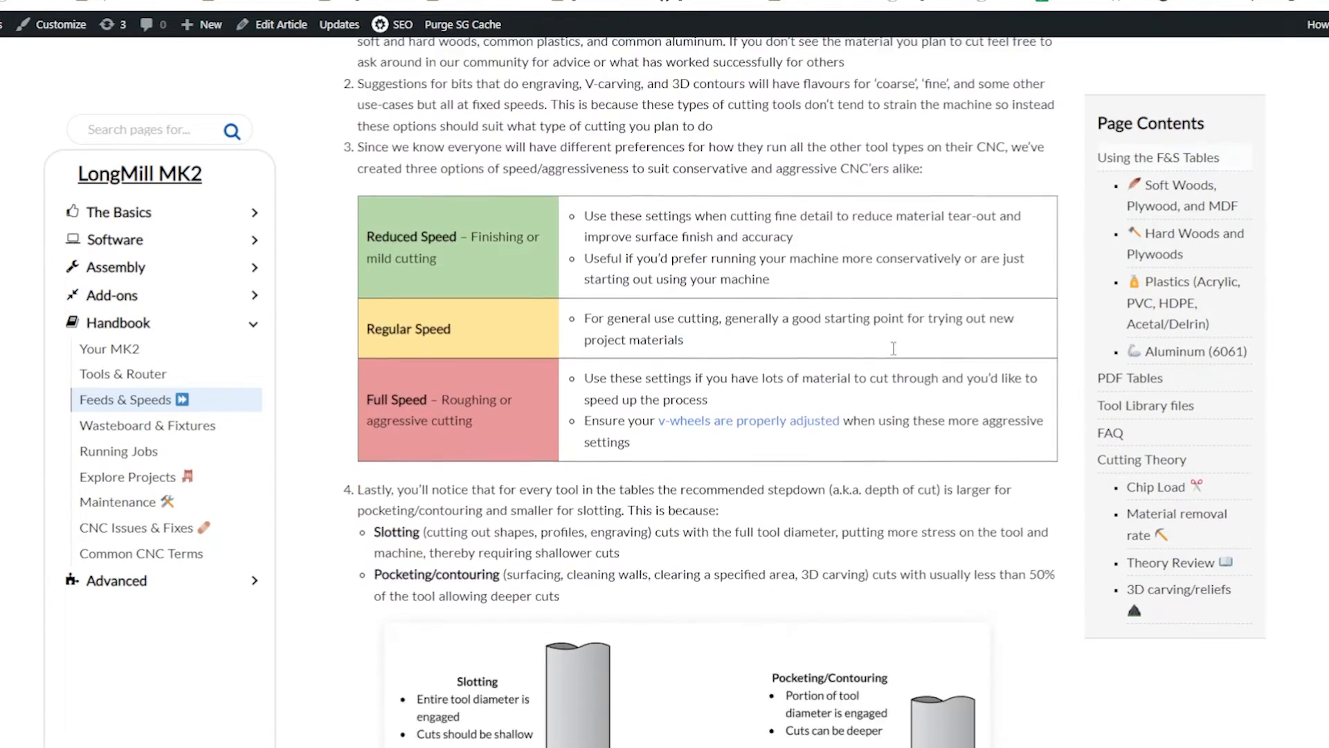
{"action": "scroll", "scroll_direction": "down", "scroll_amount": 3}
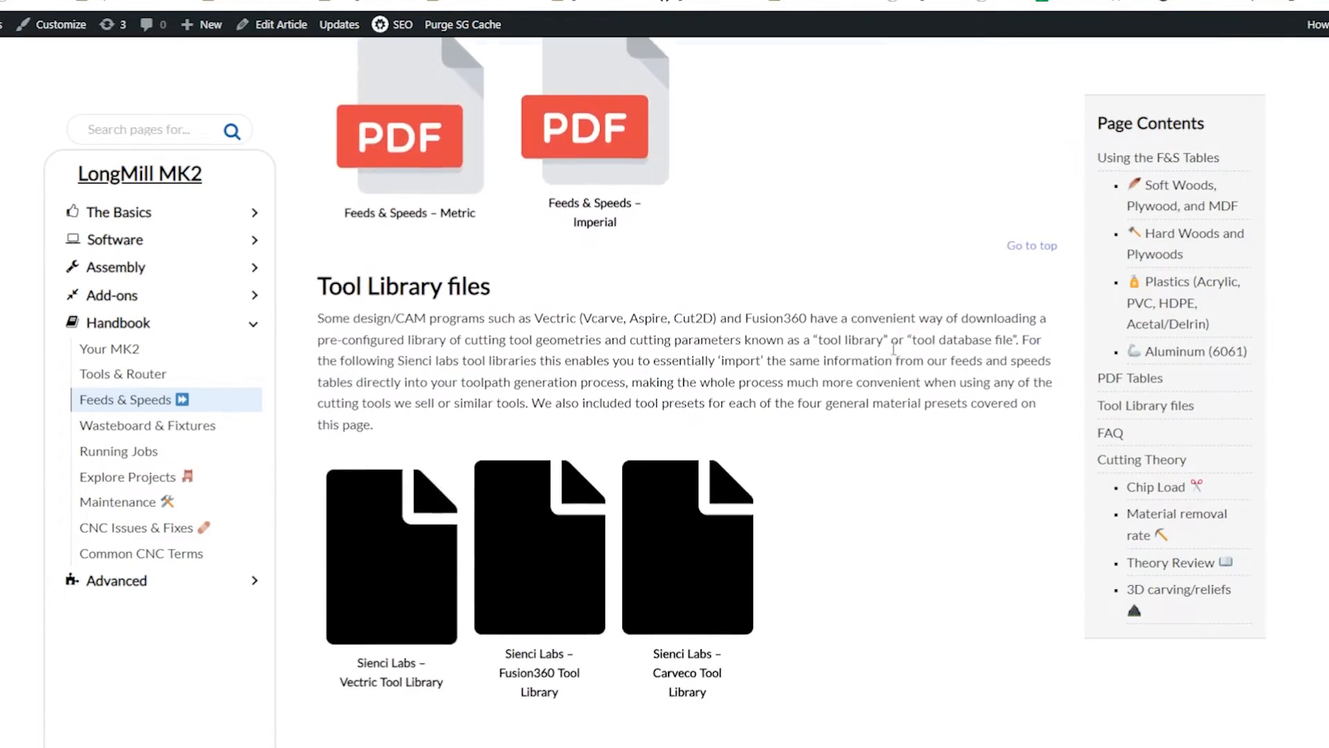
{"action": "scroll", "scroll_direction": "down", "scroll_amount": 3}
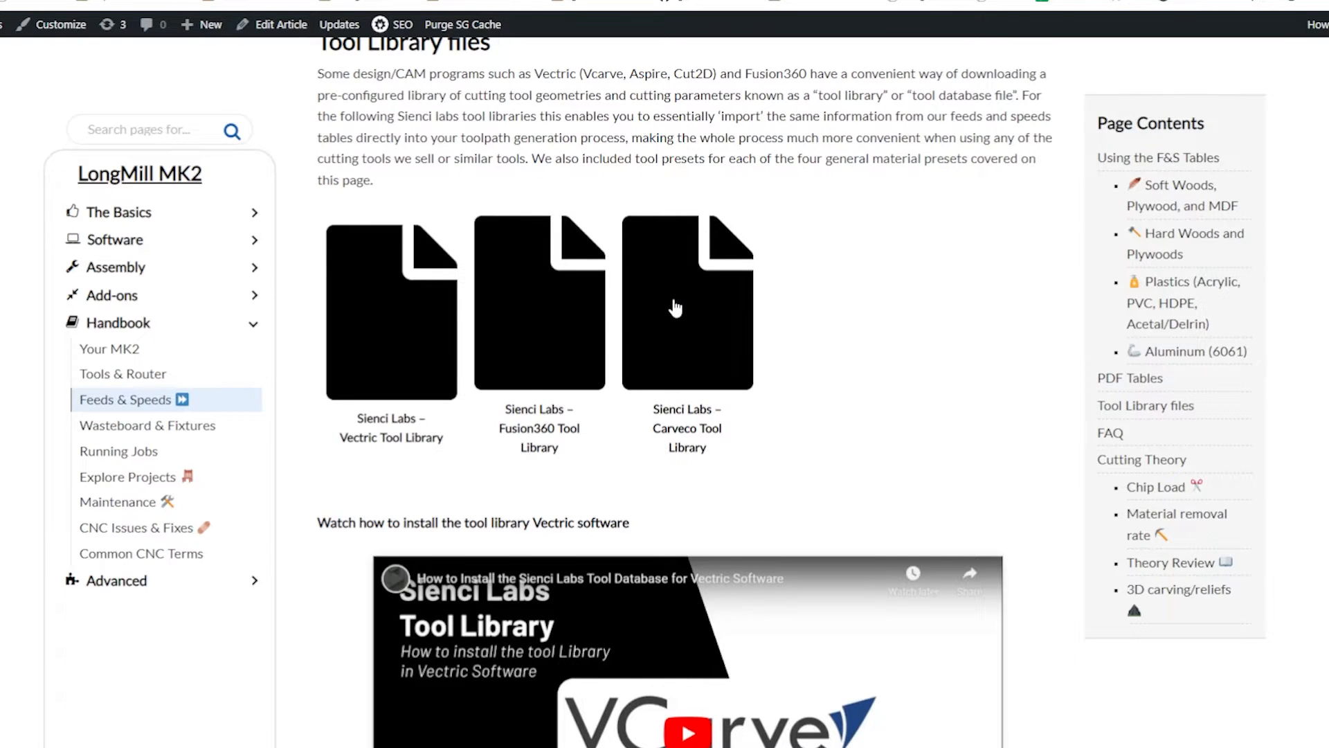
{"action": "mouse_move", "coordinate": [687, 305]}
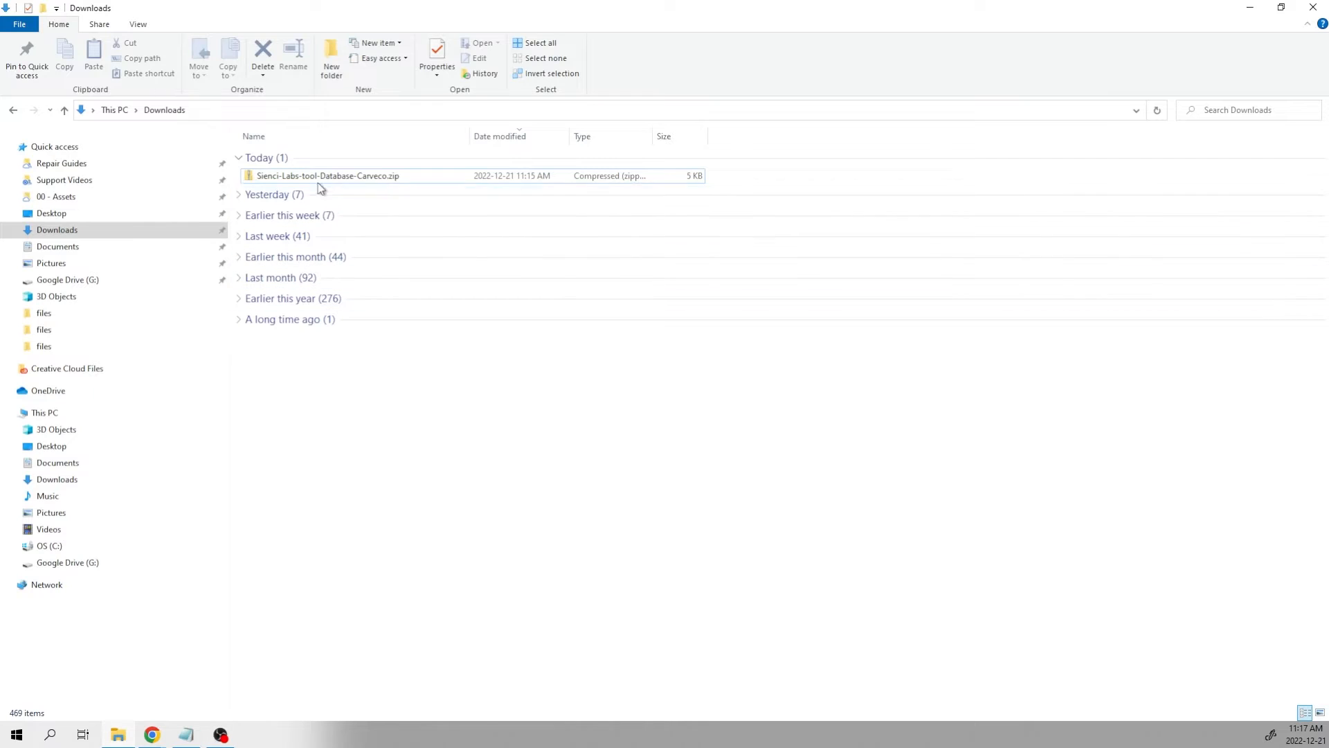
Step: Extract the downloaded zip's .tdb tool database into Downloads and launch it in Carveco Maker
{"action": "double_click", "coordinate": [327, 176]}
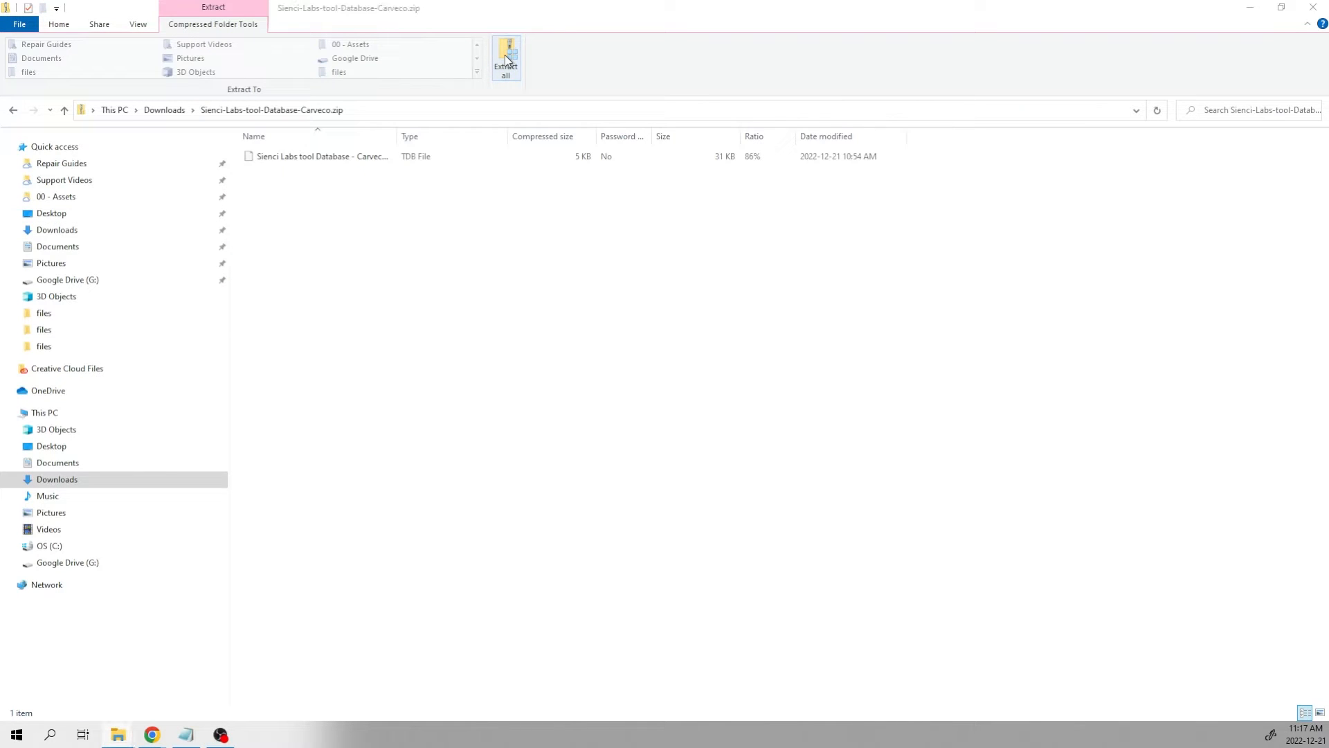
{"action": "left_click", "coordinate": [505, 60]}
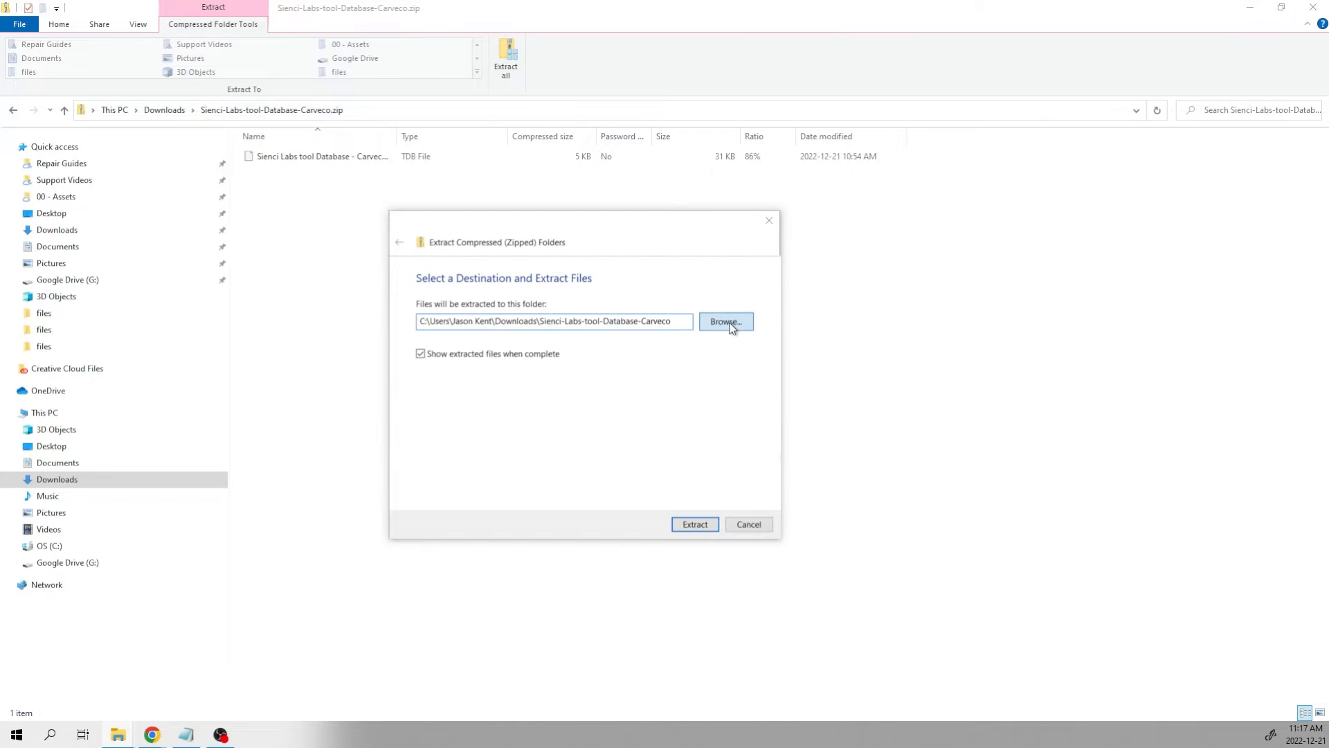
{"action": "left_click", "coordinate": [724, 321]}
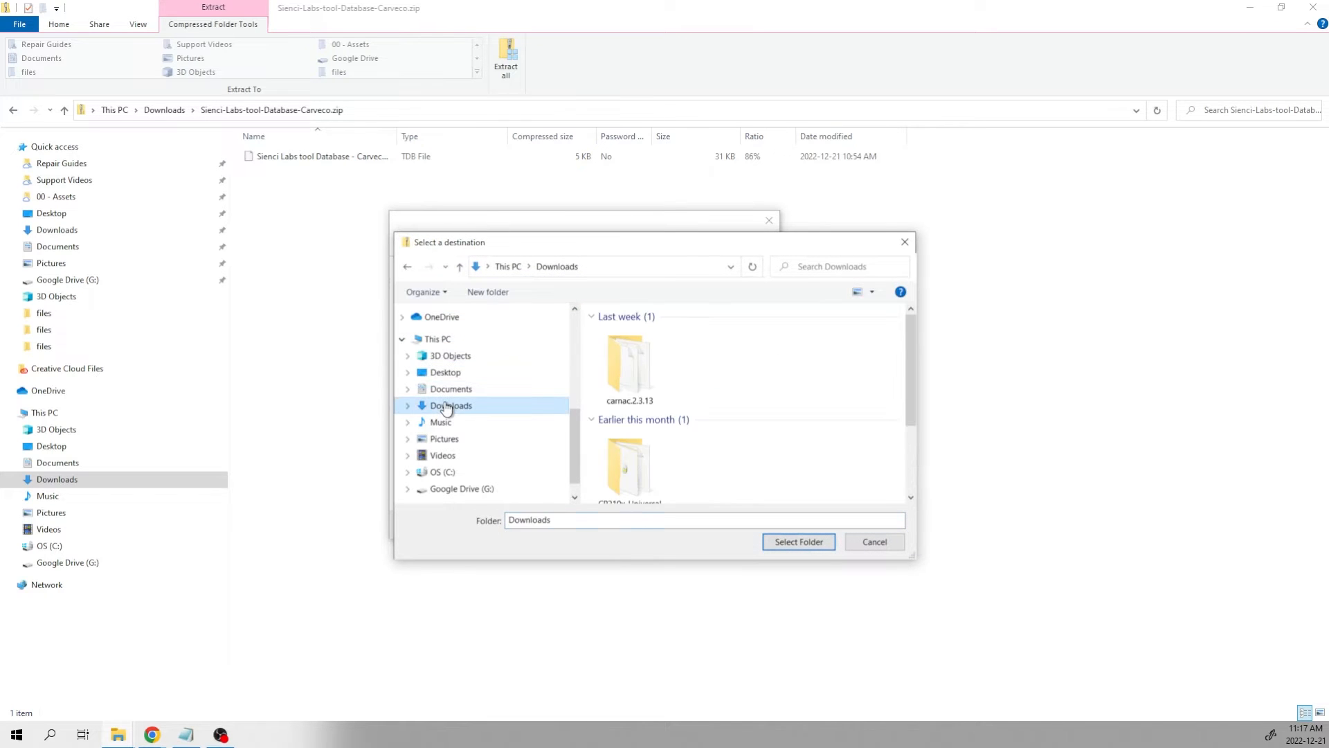
{"action": "left_click", "coordinate": [798, 541]}
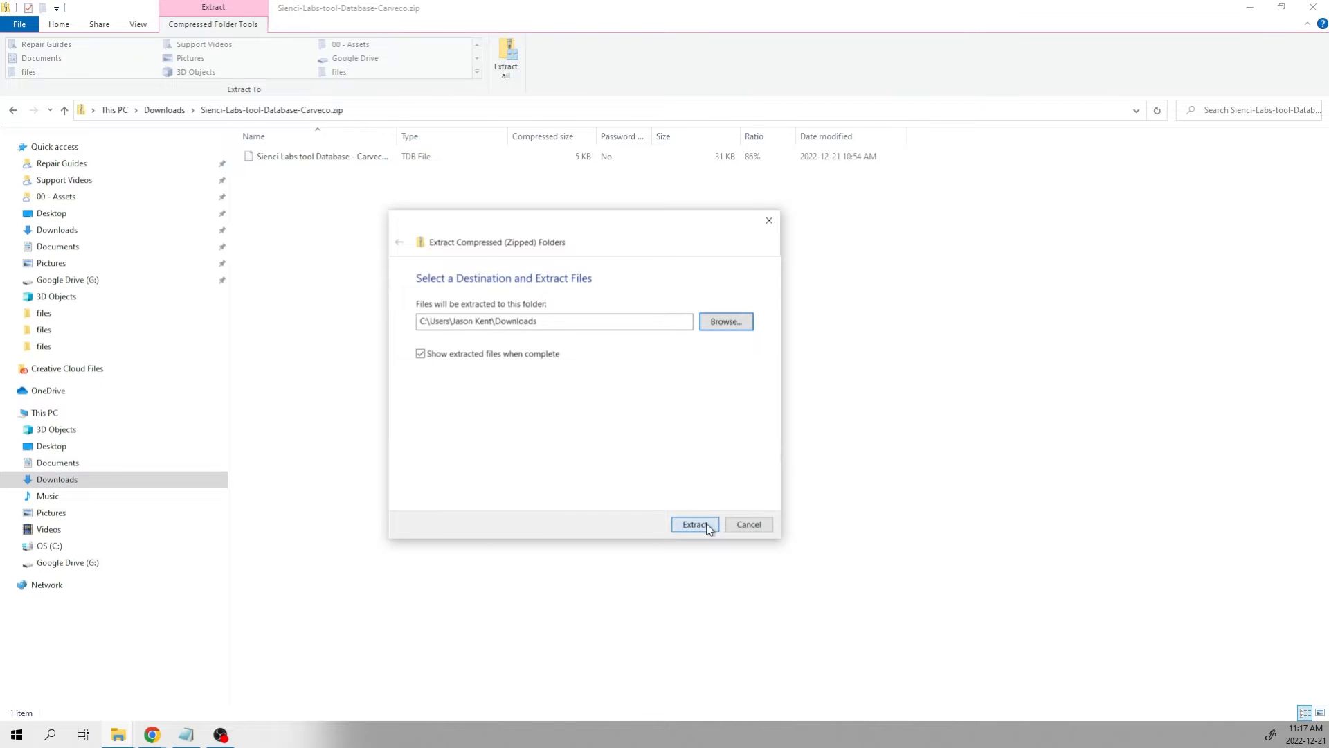
{"action": "left_click", "coordinate": [694, 524]}
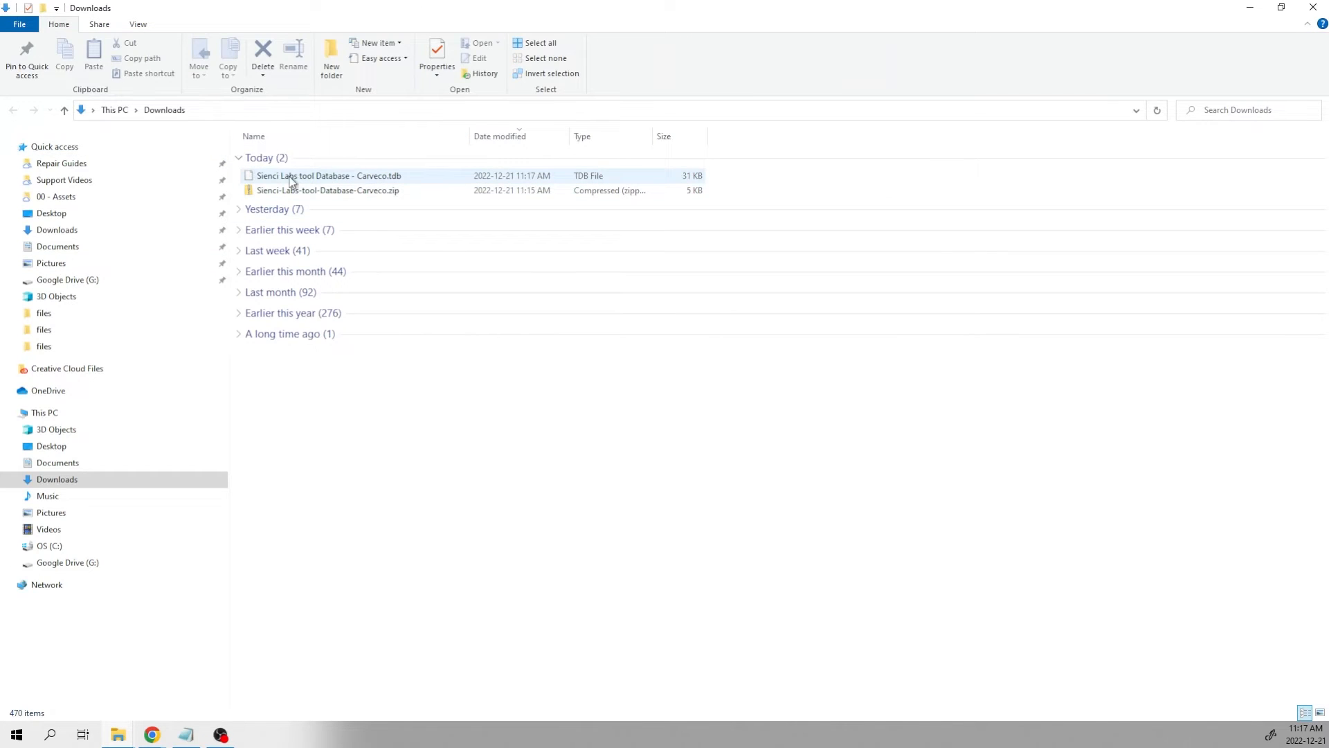
{"action": "double_click", "coordinate": [328, 176]}
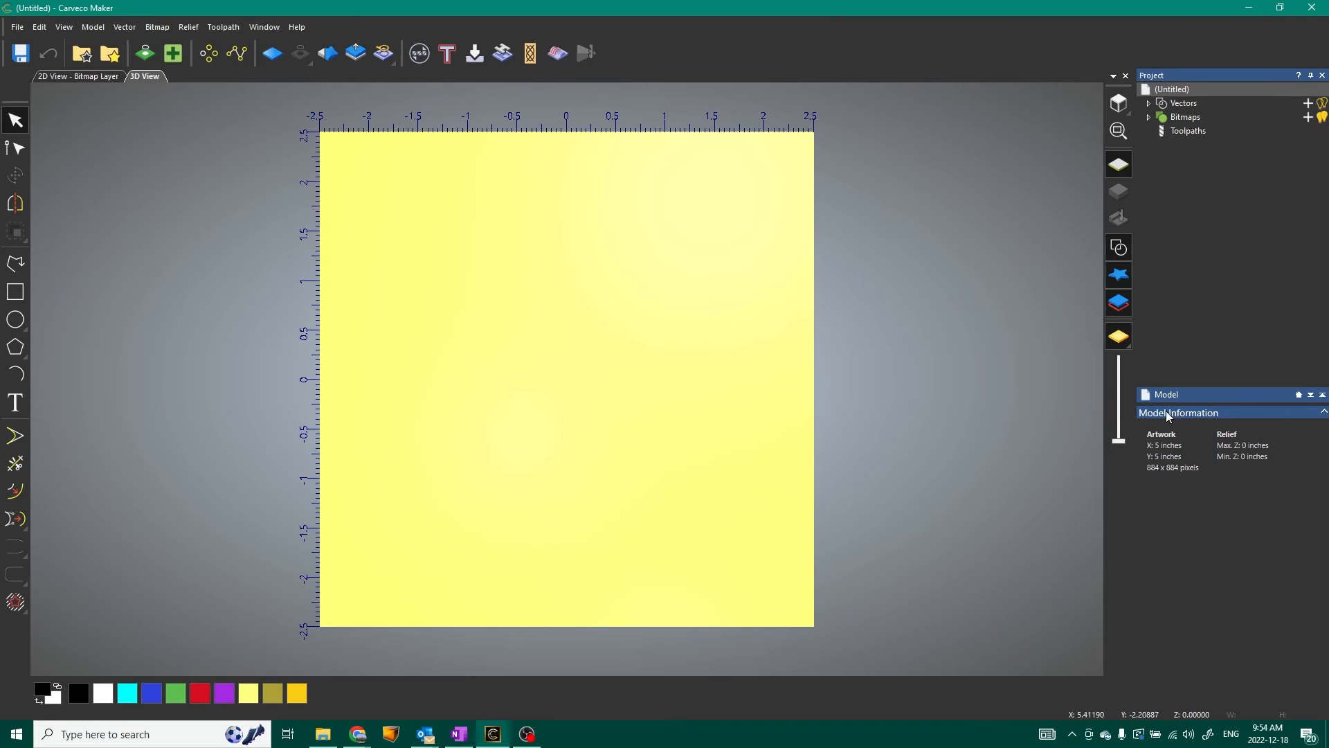
Step: Show the Tool Database window listing the Metric Tools and Inch Tools groups
{"action": "left_click", "coordinate": [1188, 130]}
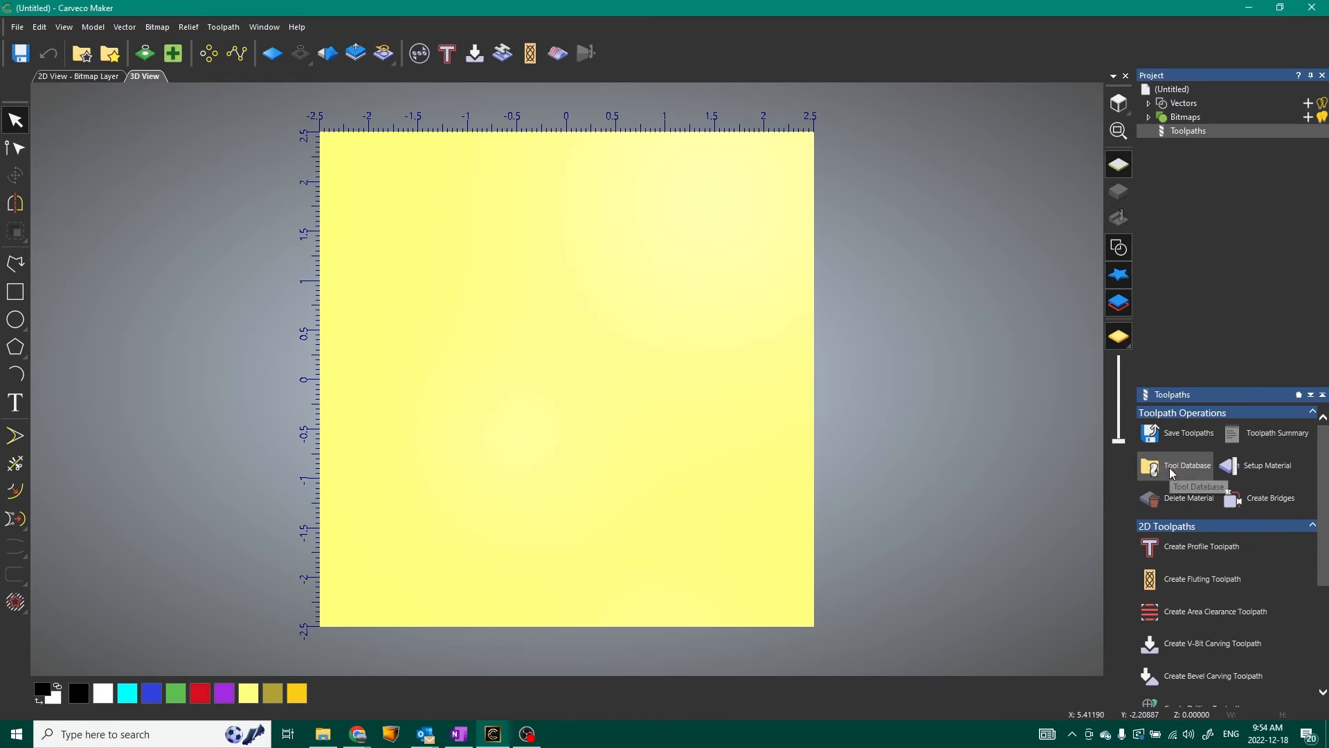
{"action": "left_click", "coordinate": [1187, 466]}
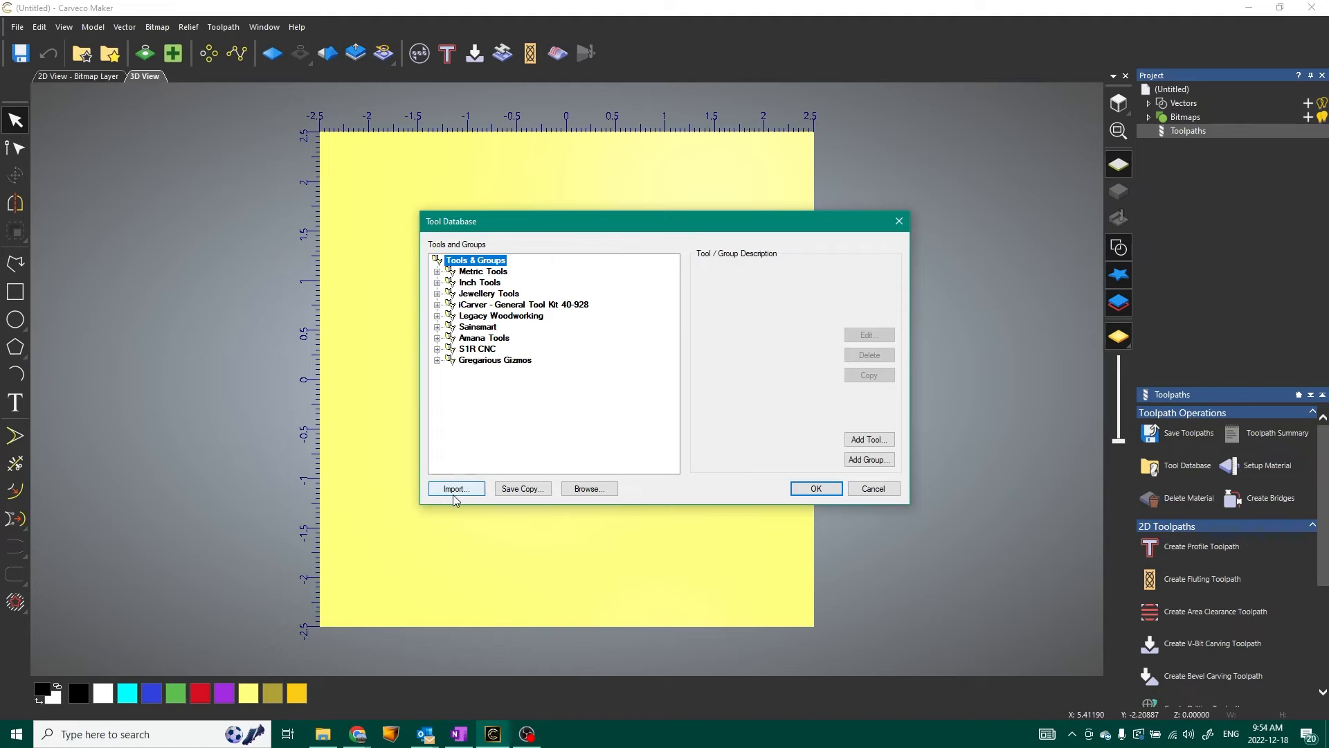
Step: Import 'Sienci Labs tool Database - Carveco.tdb' from the Desktop into the Tool Database
{"action": "left_click", "coordinate": [456, 489]}
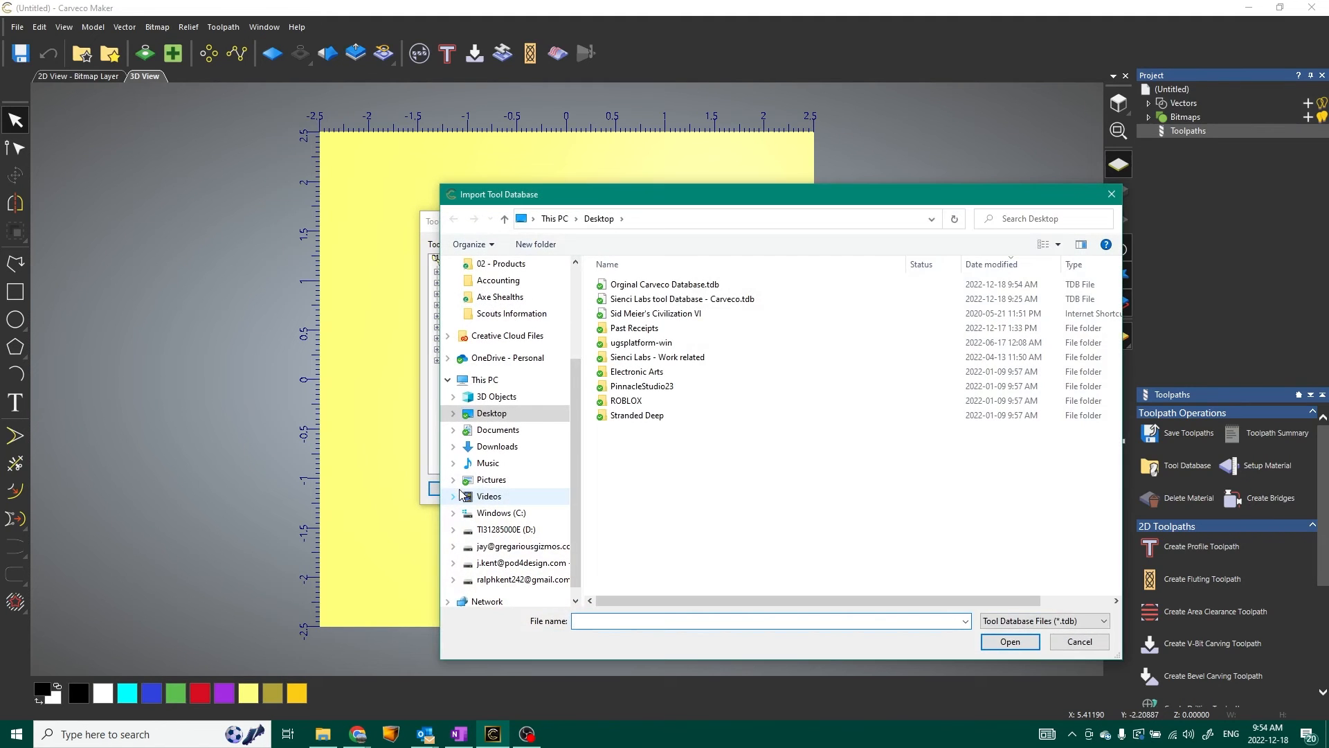
{"action": "left_click", "coordinate": [681, 299]}
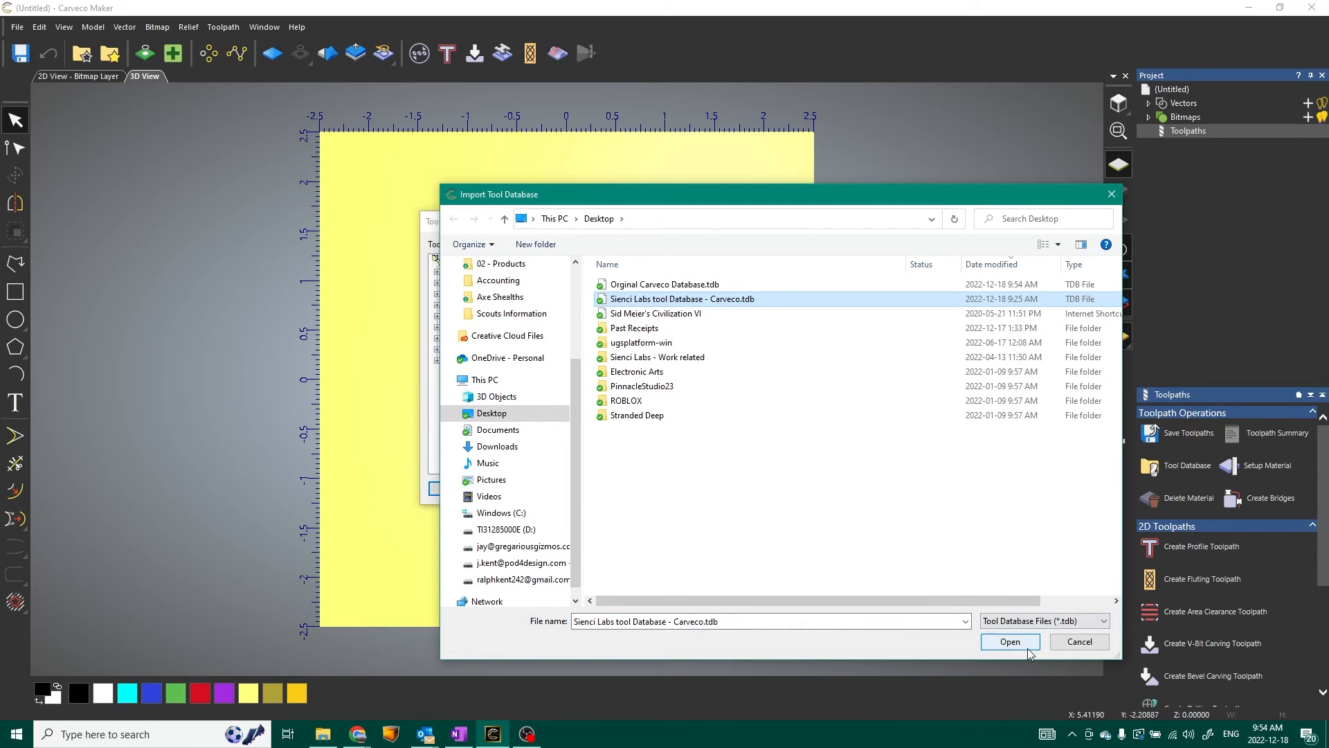
{"action": "left_click", "coordinate": [1009, 641]}
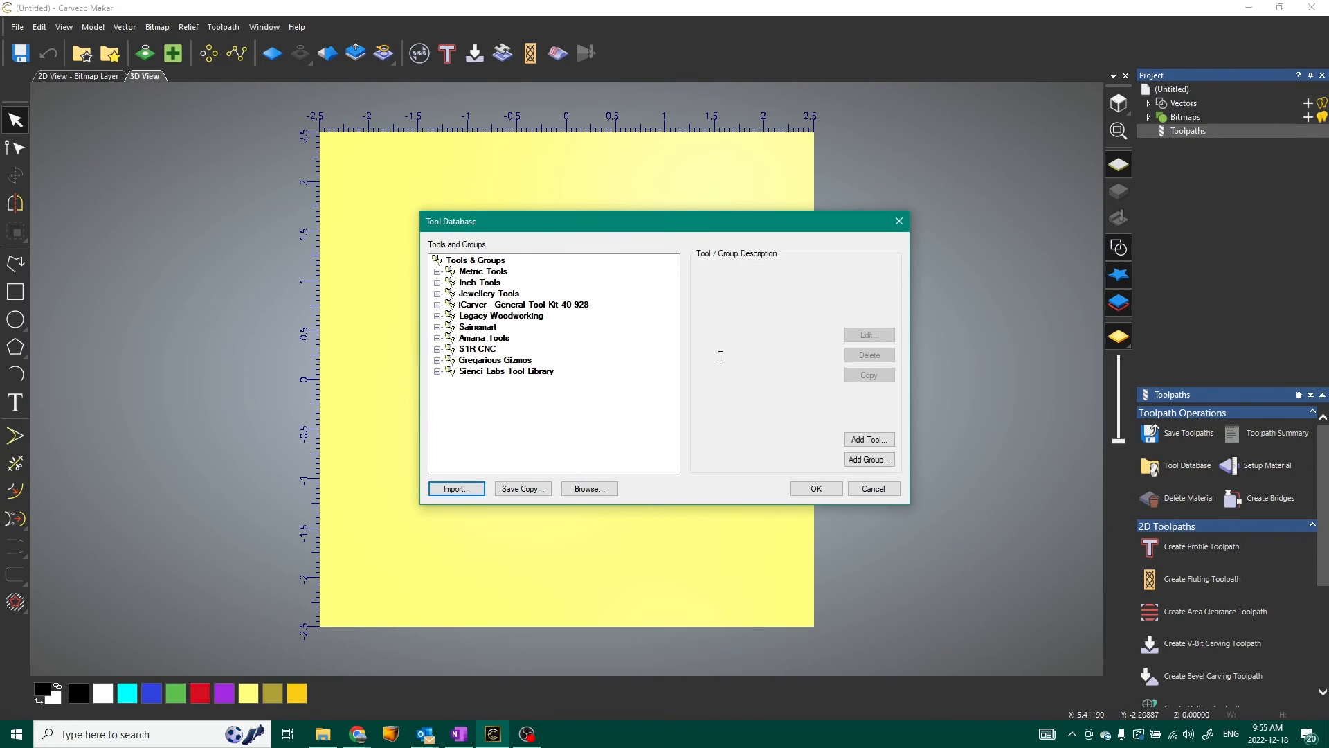
Step: Select the Sienci Labs Tool Library group to read its feeds-and-speeds and purchasing notes
{"action": "left_click", "coordinate": [507, 371]}
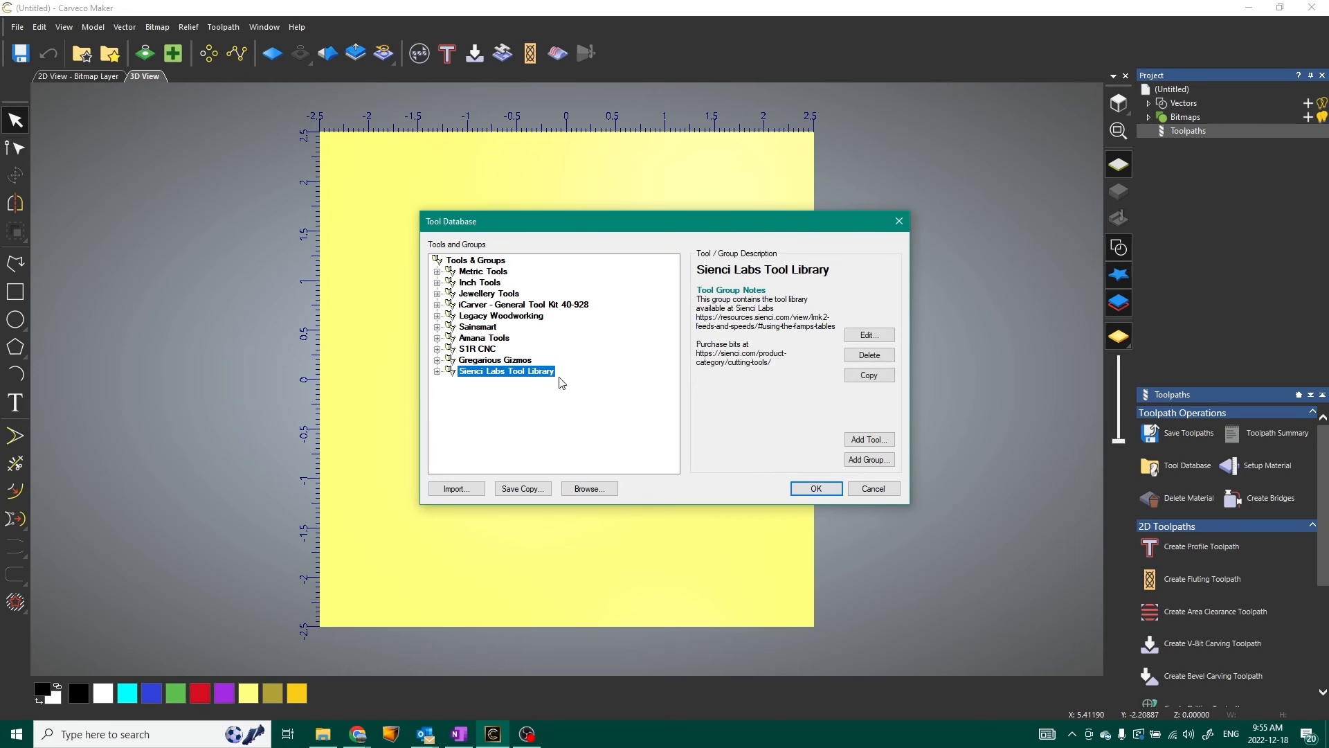
{"action": "mouse_move", "coordinate": [783, 434]}
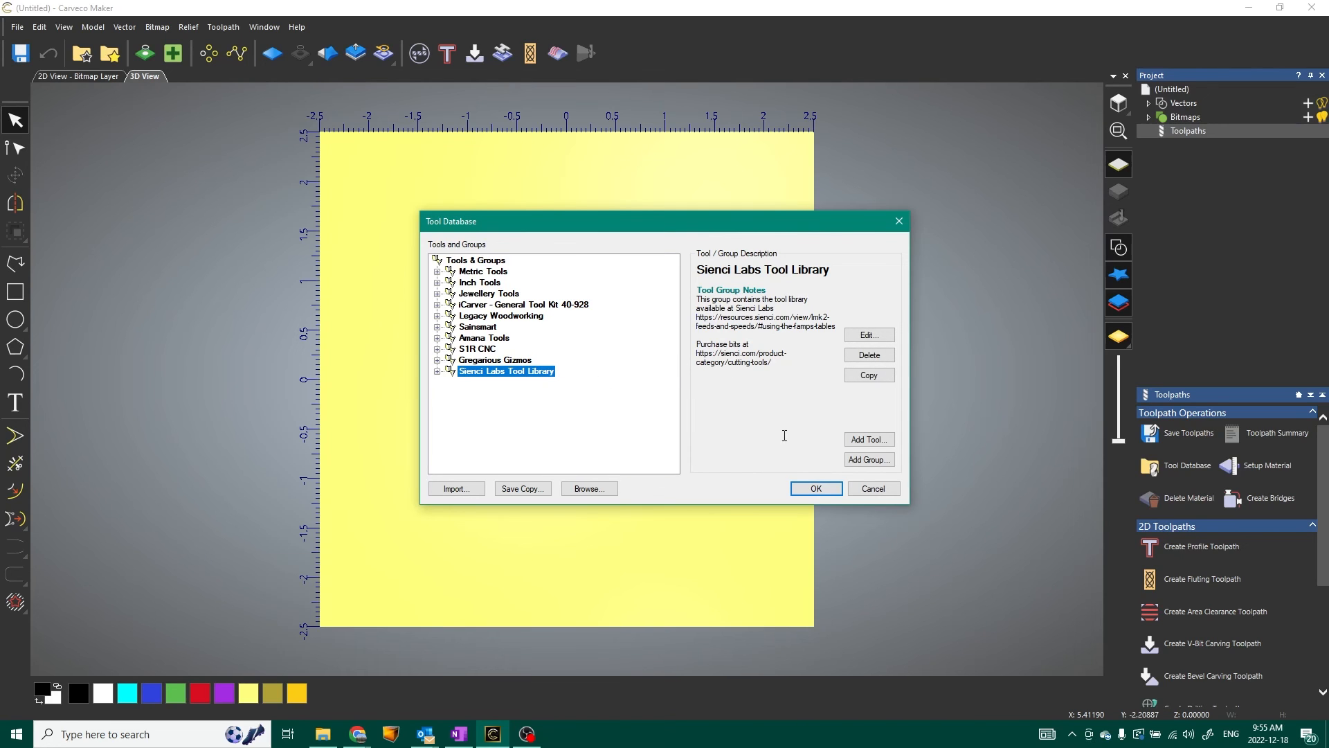